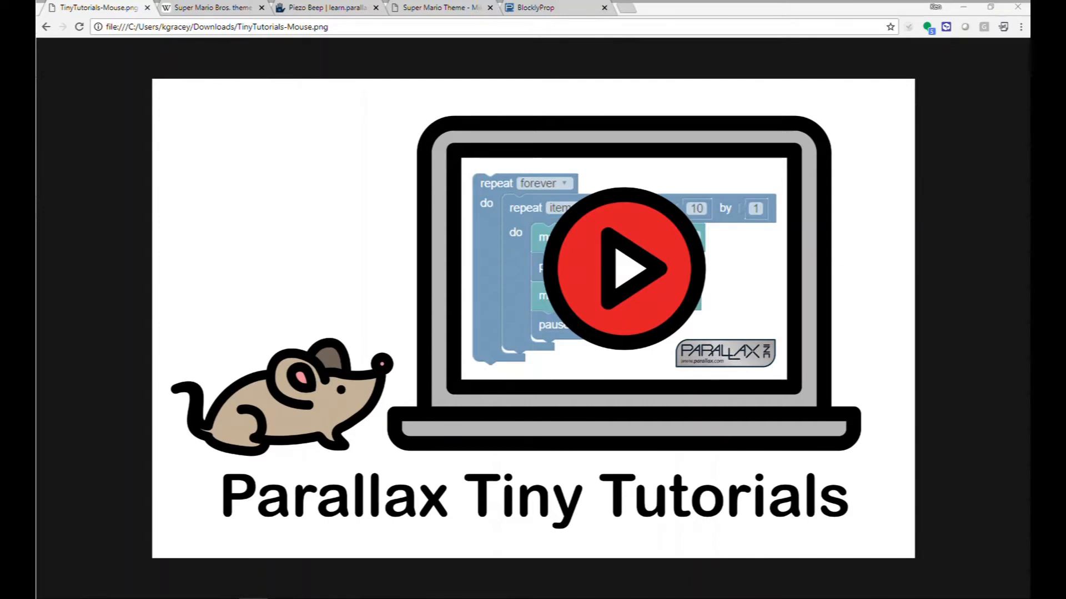
Switch to the Wikipedia 'Super Mario Bros. theme' article to view its sheet music.
click(207, 8)
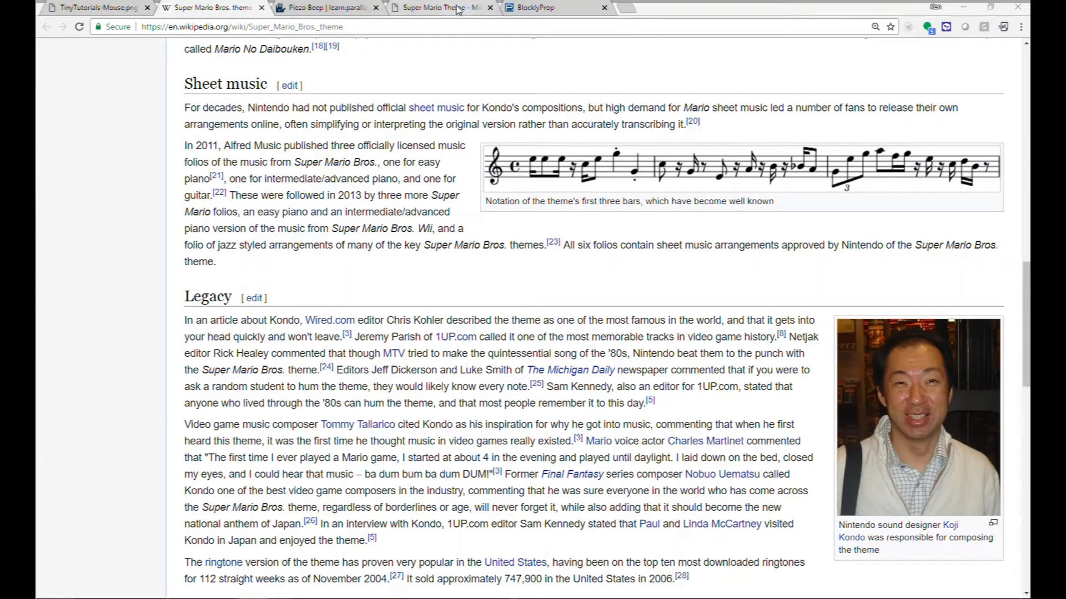
Bring up the MikroTik Wiki Super Mario Theme page with its beep script.
click(442, 7)
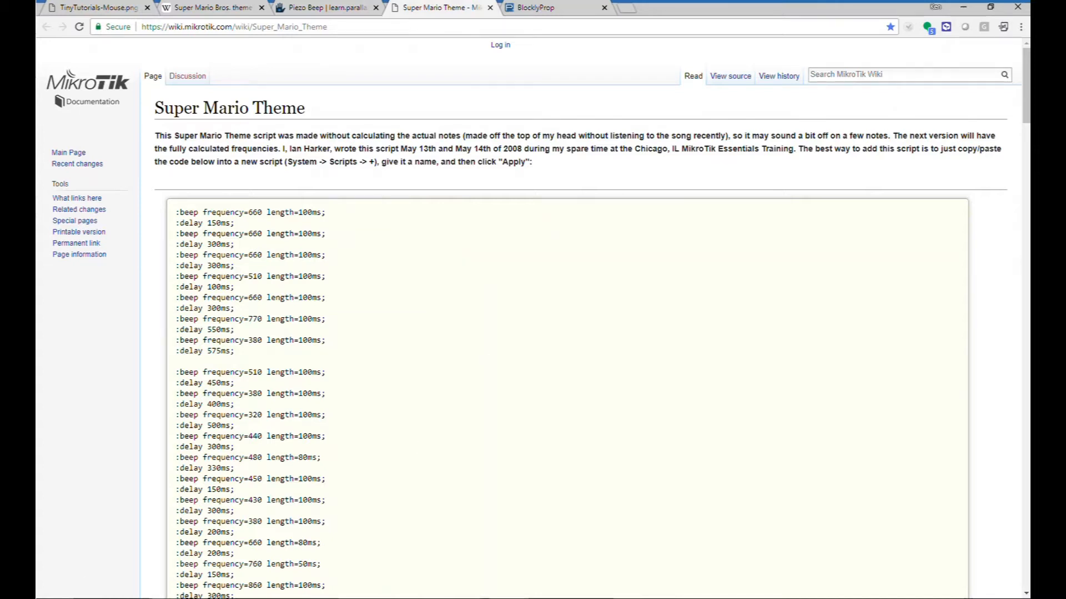
Initialize note, duration and rest arrays of 24 elements, filling them with placeholders.
click(557, 7)
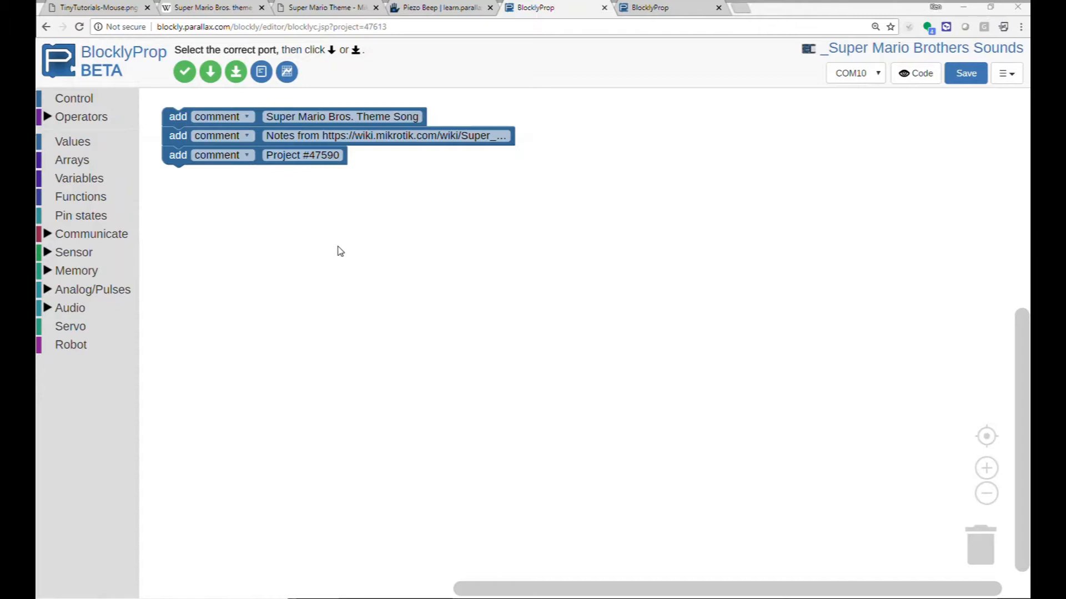
mouse_move(313, 244)
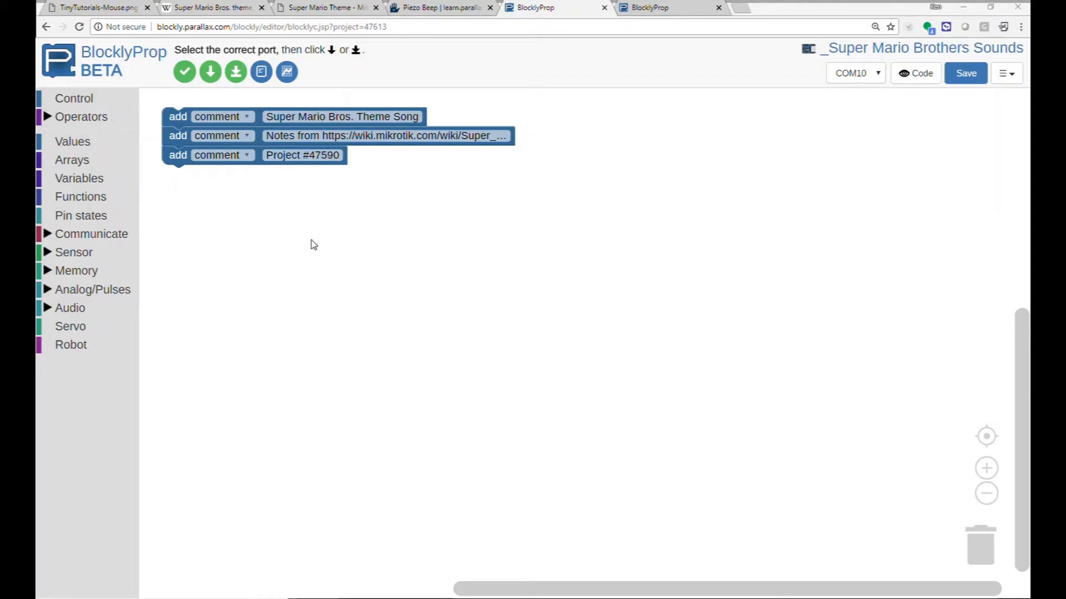
click(71, 160)
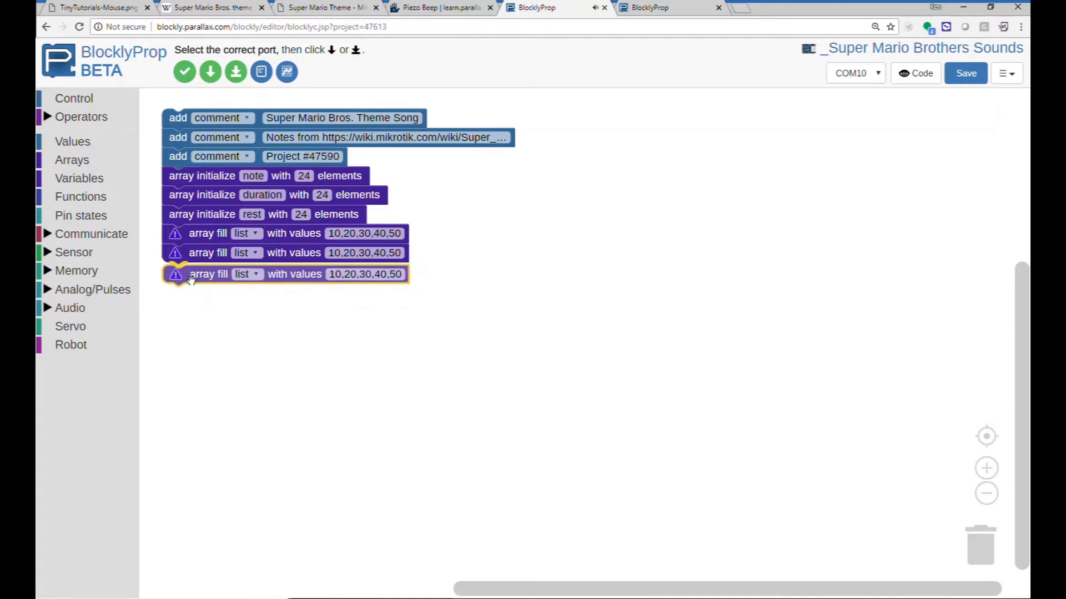
click(242, 233)
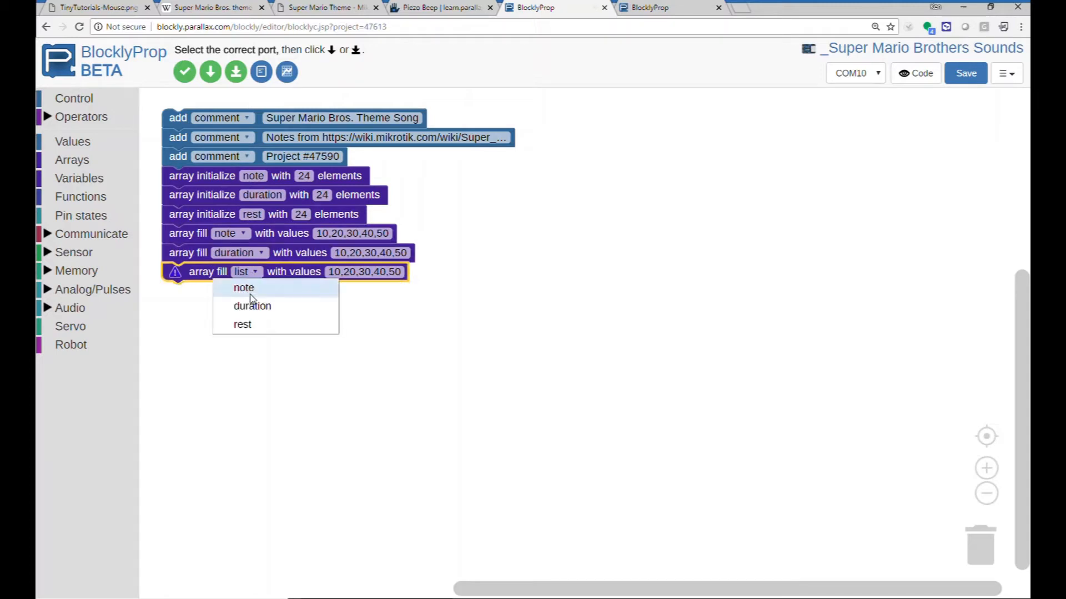
click(242, 324)
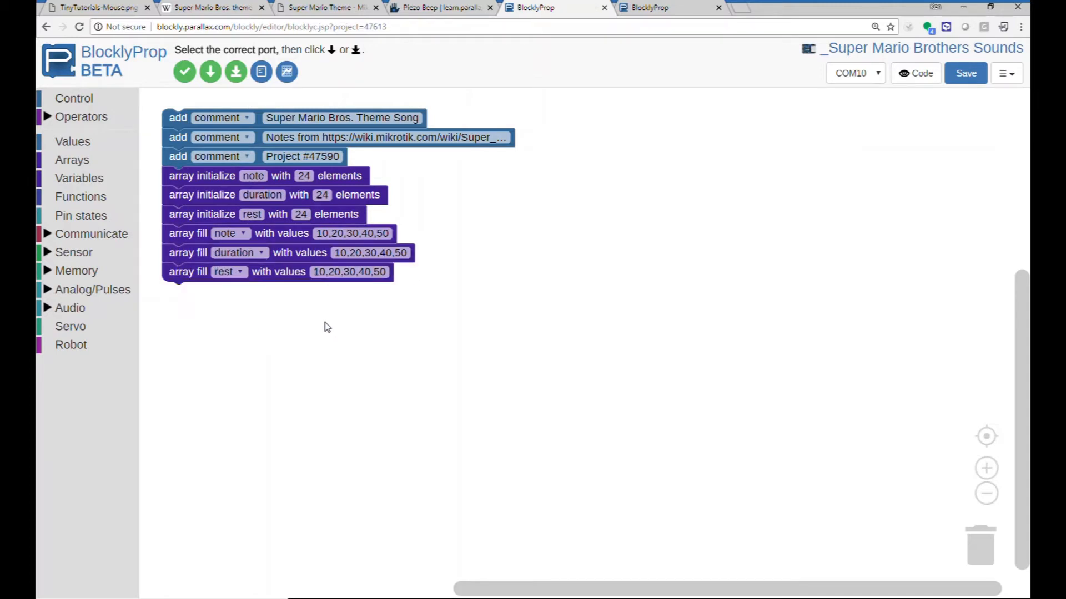
Return to the MikroTik beep script to read the note frequencies.
click(325, 7)
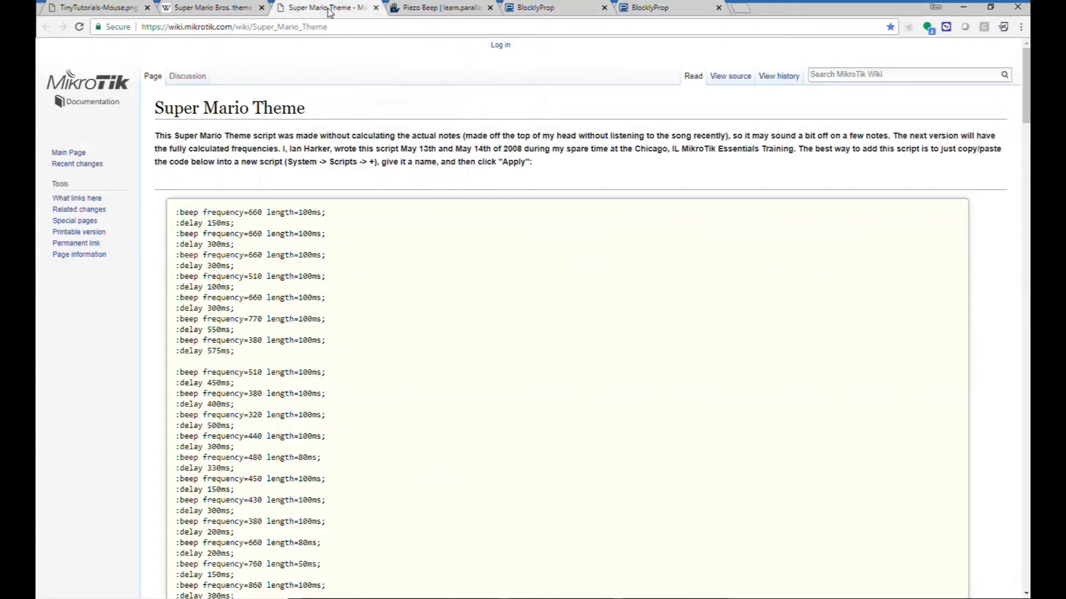
mouse_move(344, 229)
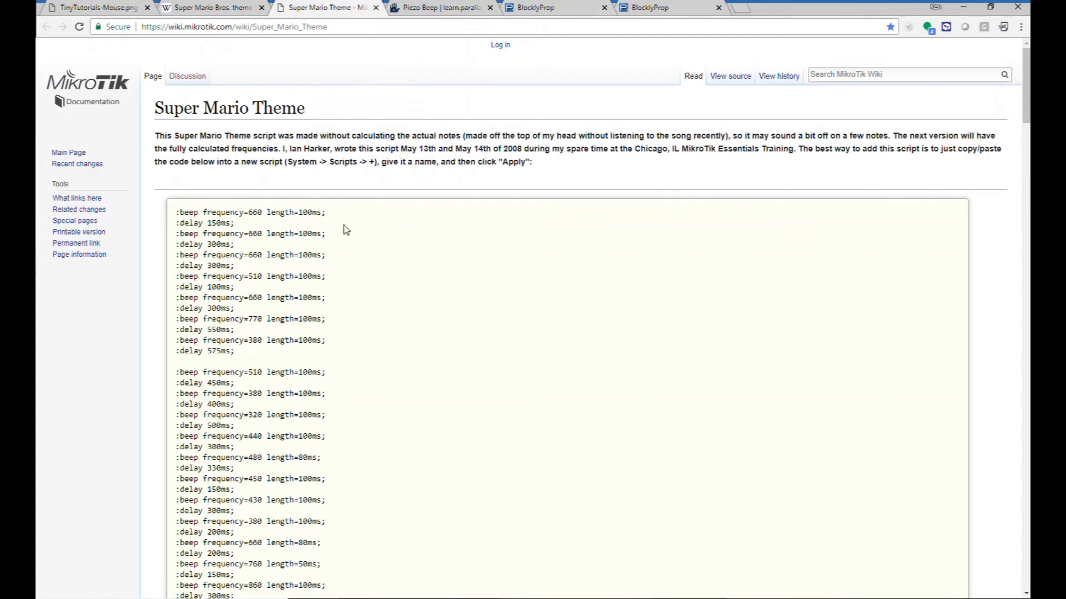
mouse_move(261, 215)
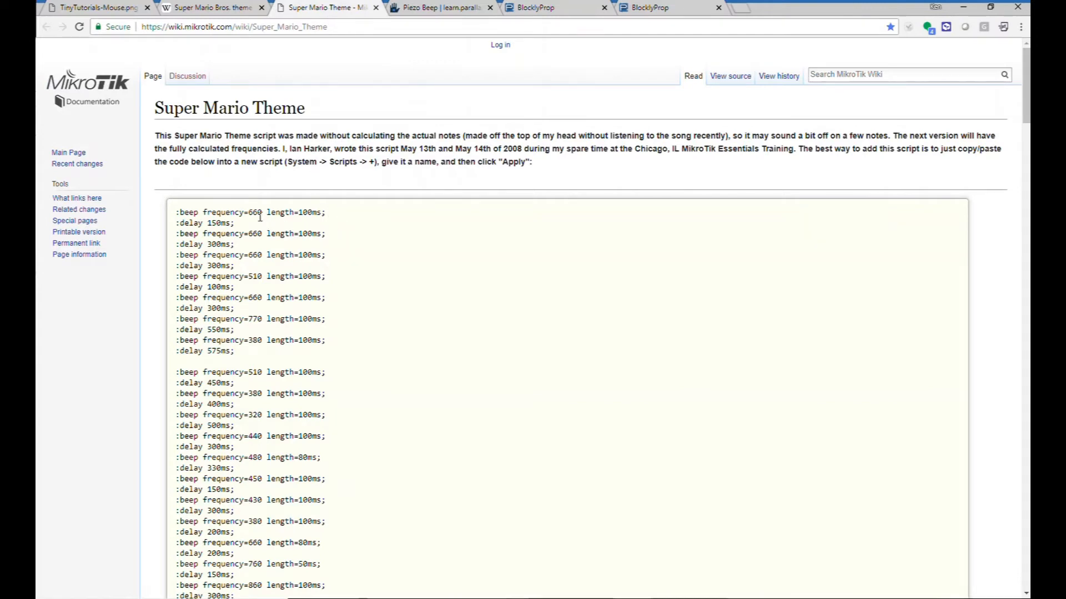
mouse_move(267, 224)
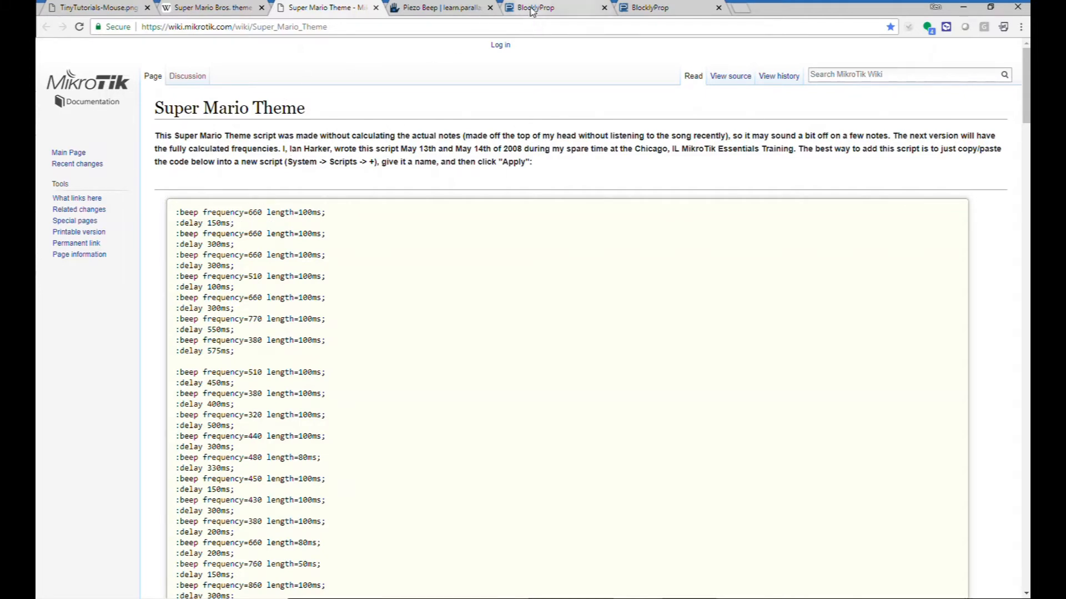
Enter frequency values such as 660 and add a Frequency out block.
click(533, 7)
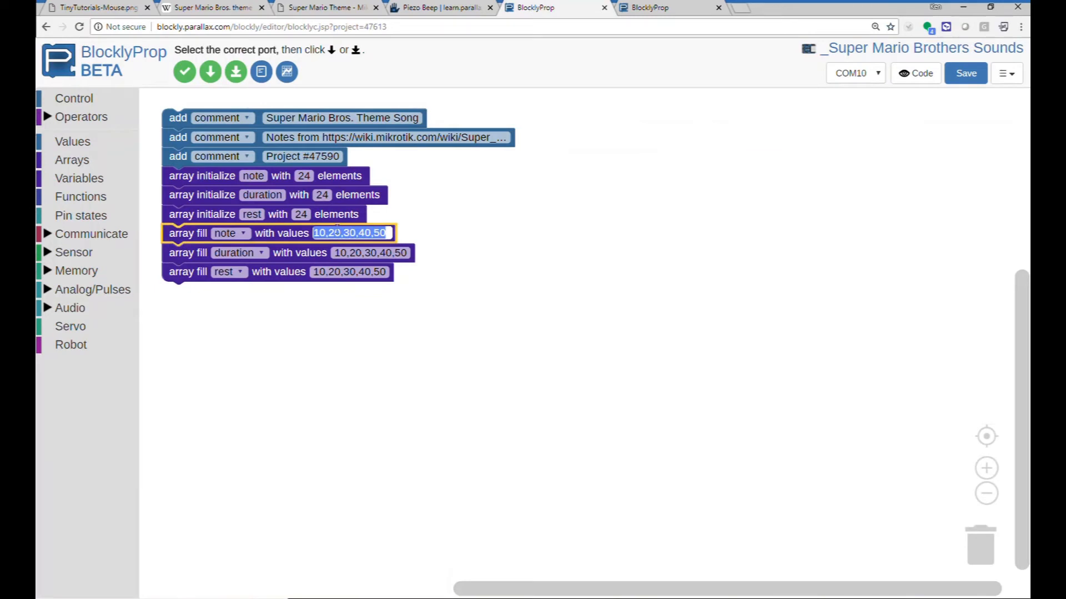
text(660,660,660,5)
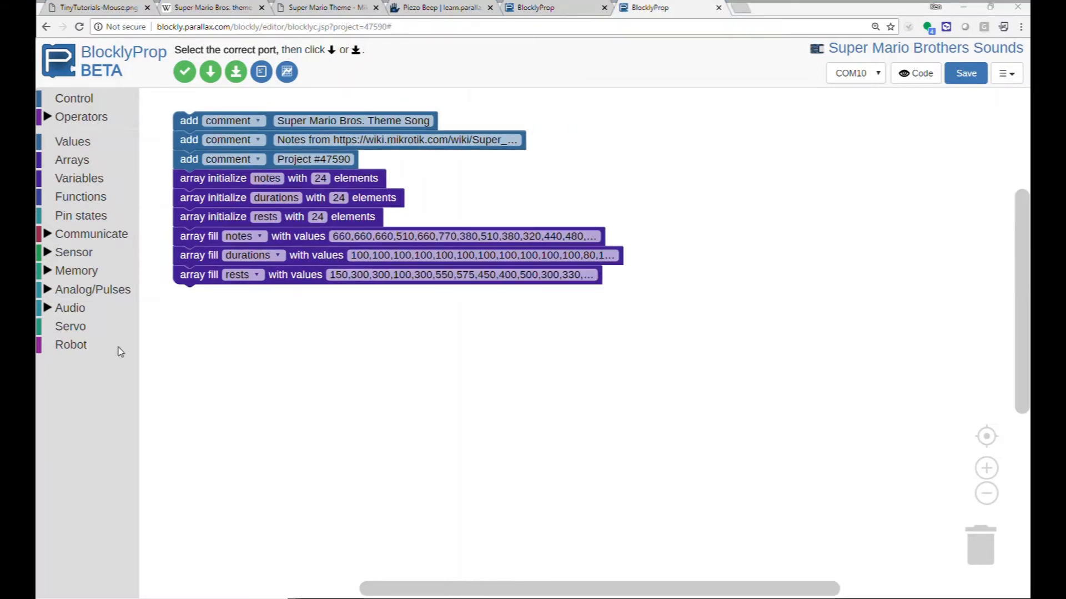
mouse_move(552, 267)
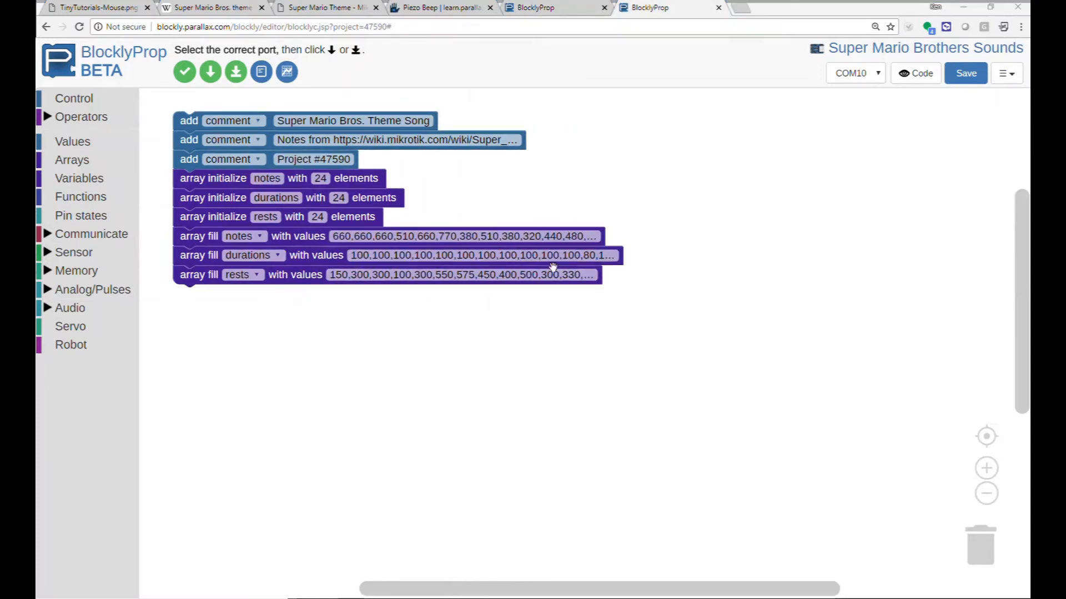
mouse_move(520, 306)
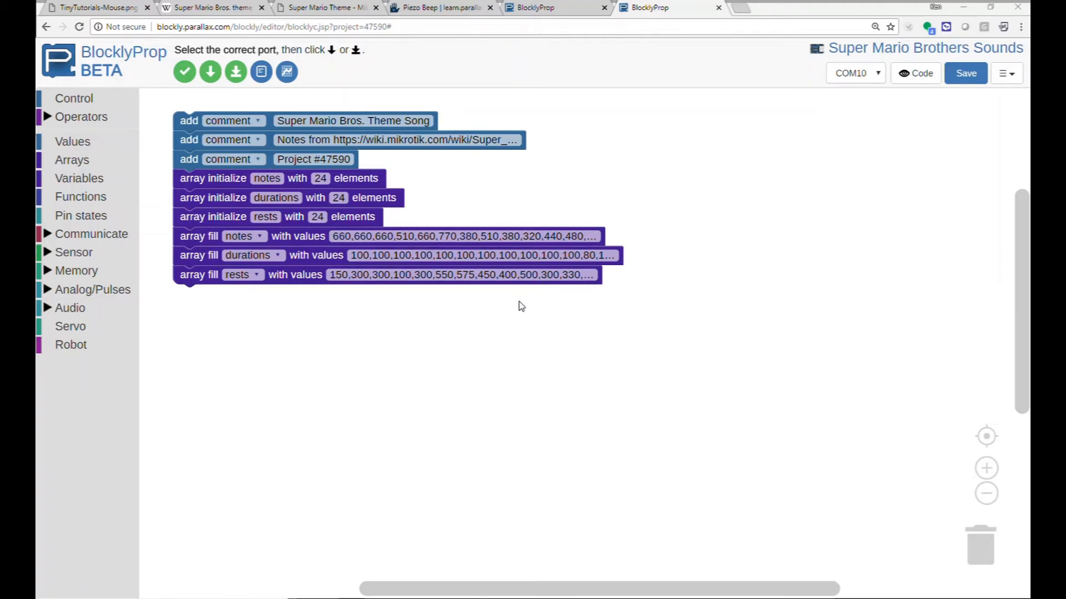
mouse_move(503, 317)
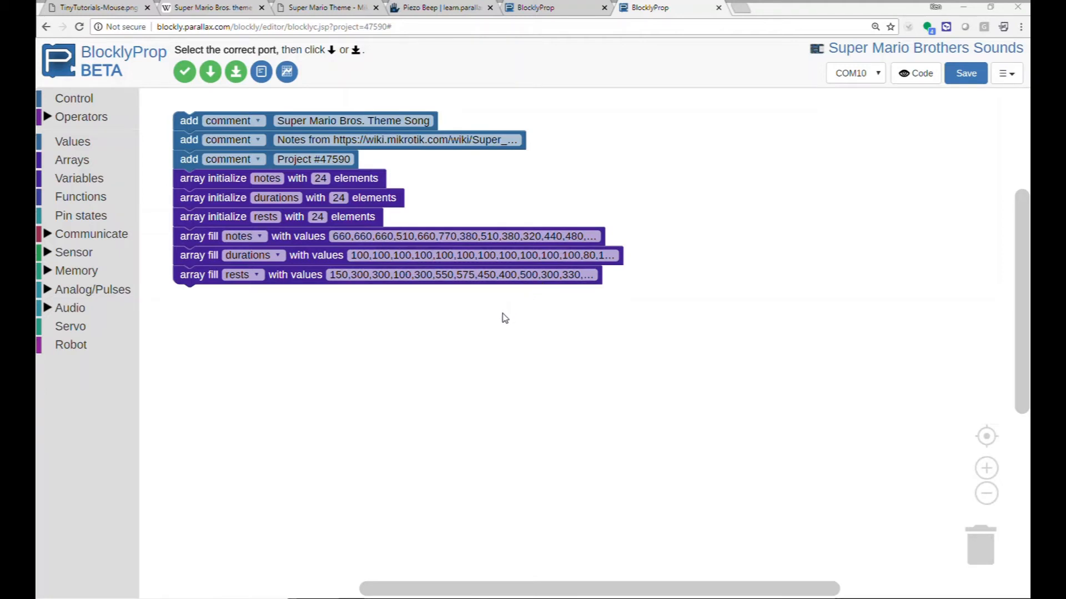
mouse_move(66, 294)
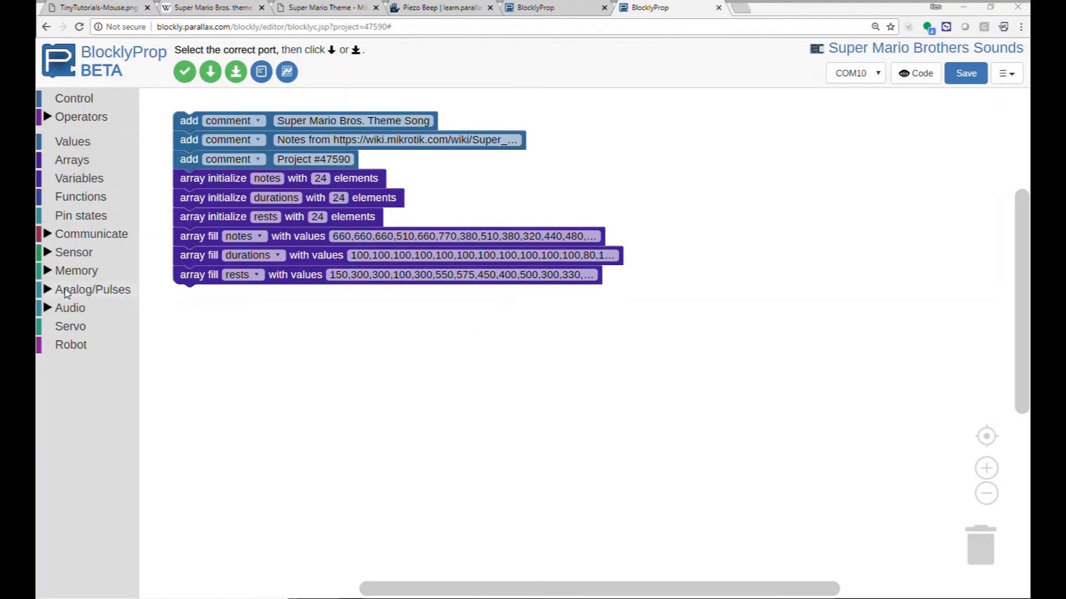
click(70, 308)
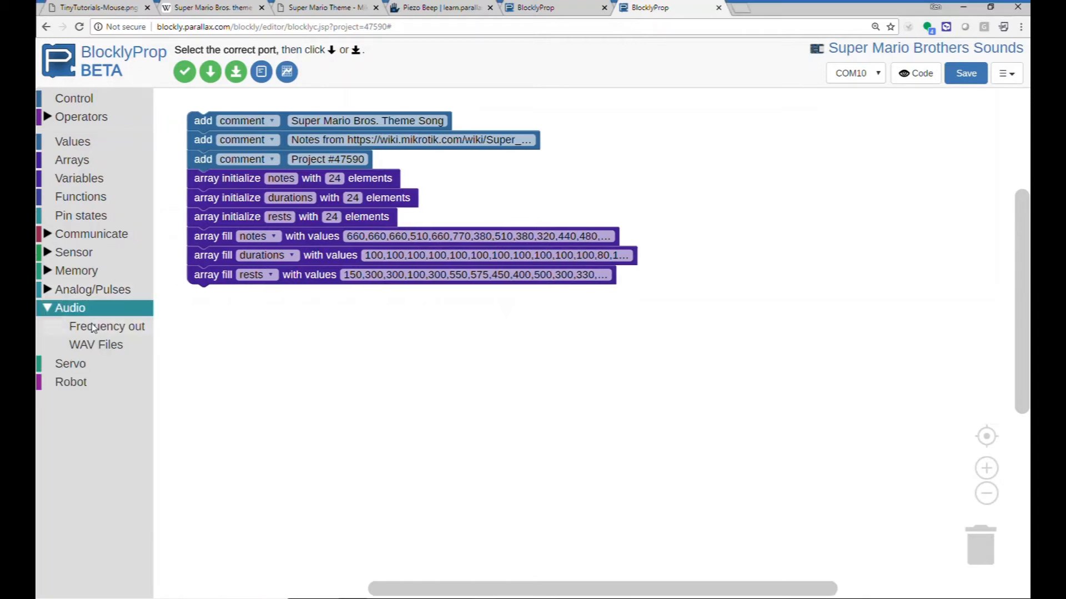
click(106, 326)
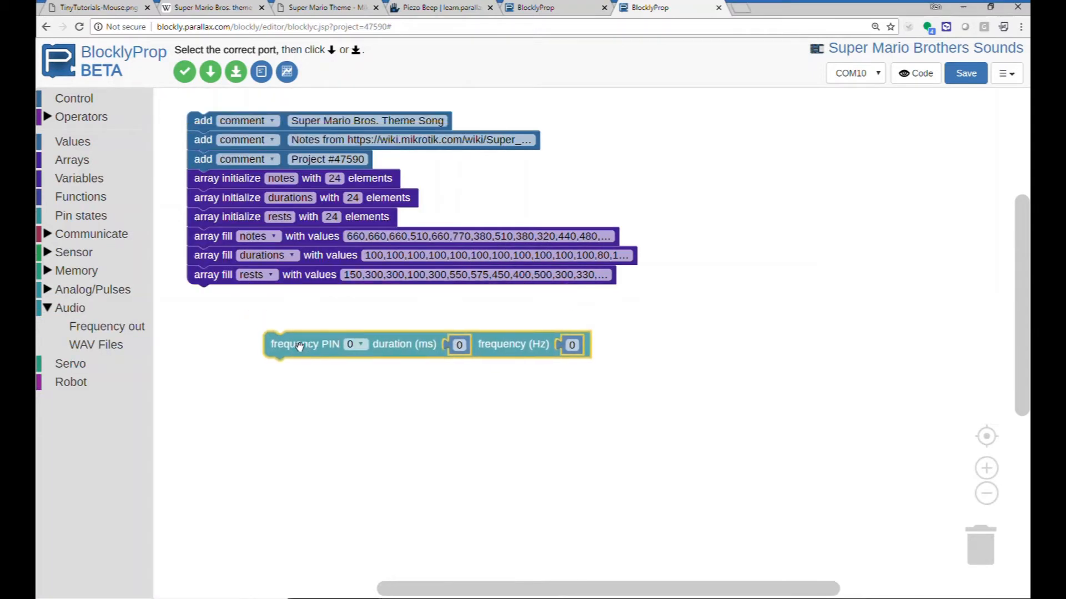
Set a repeat loop to count item to 24, playing on pin 27.
click(73, 97)
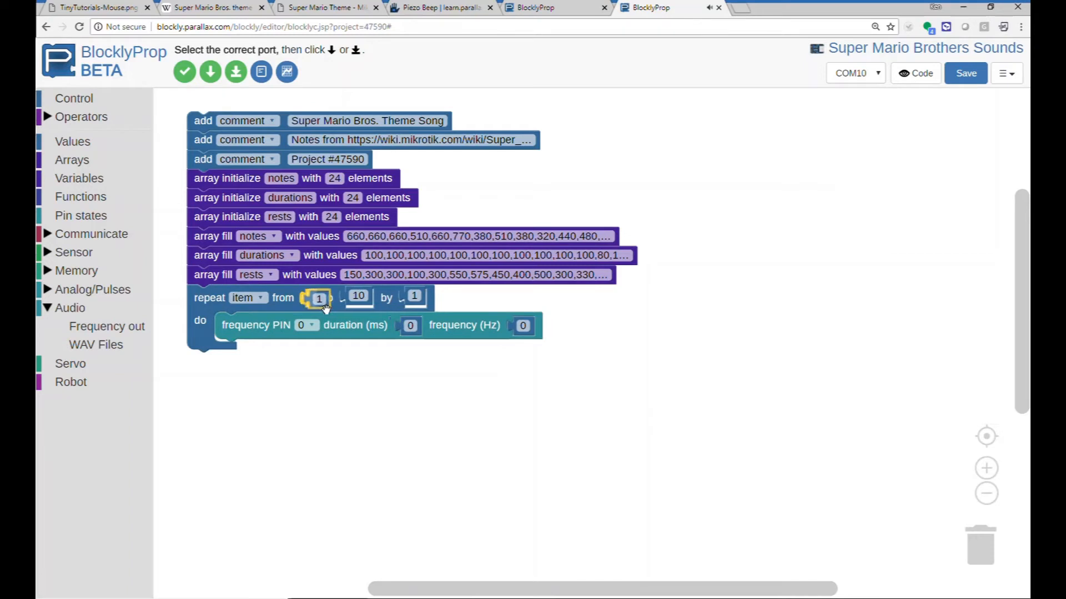
click(367, 297)
text(24)
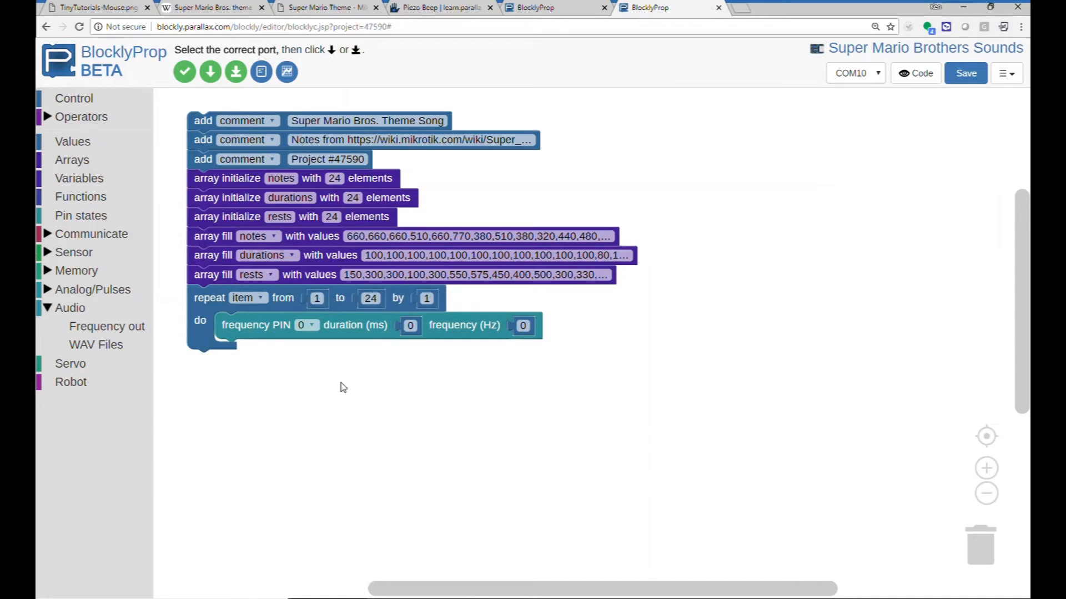
click(307, 325)
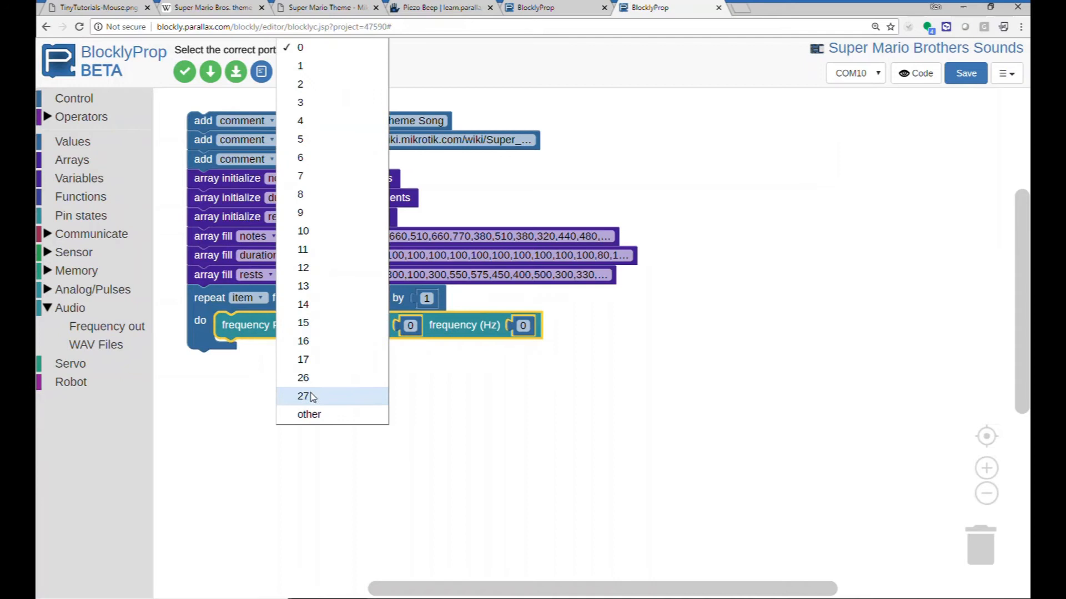
click(303, 396)
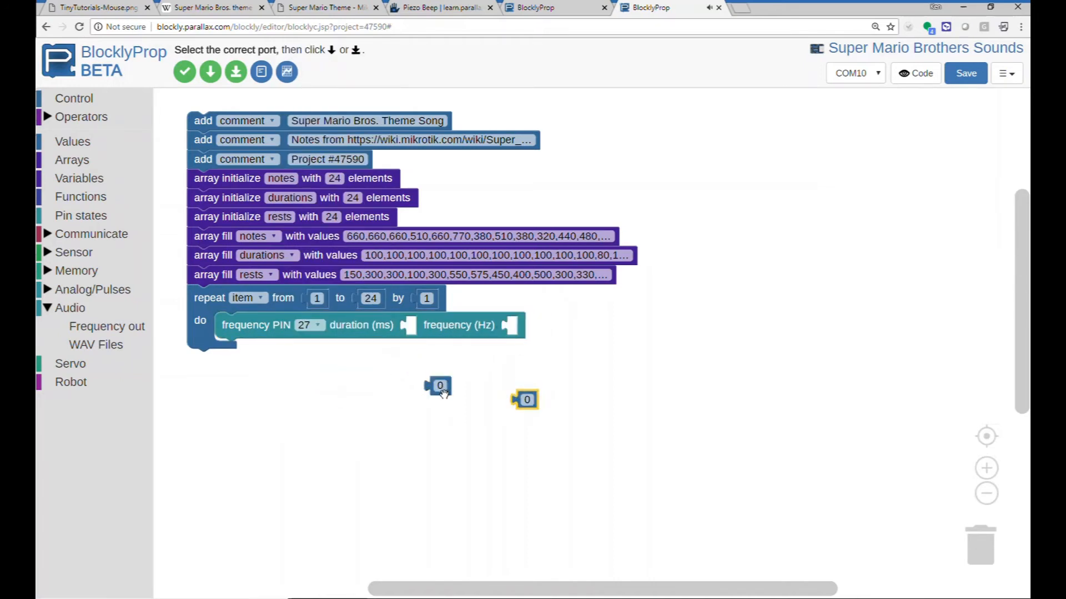
mouse_move(71, 160)
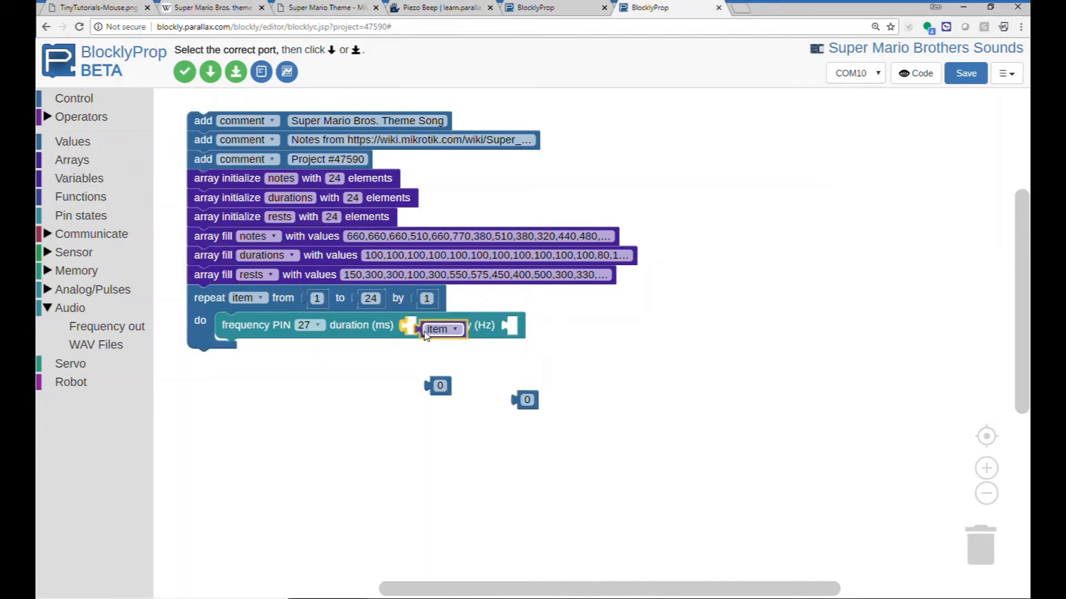
click(442, 329)
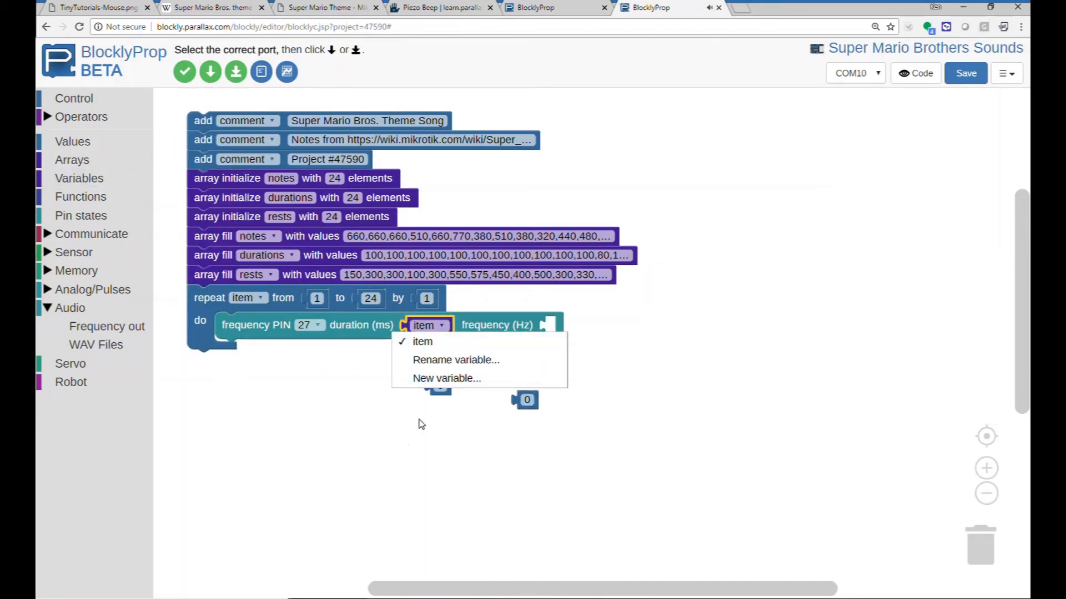
click(422, 342)
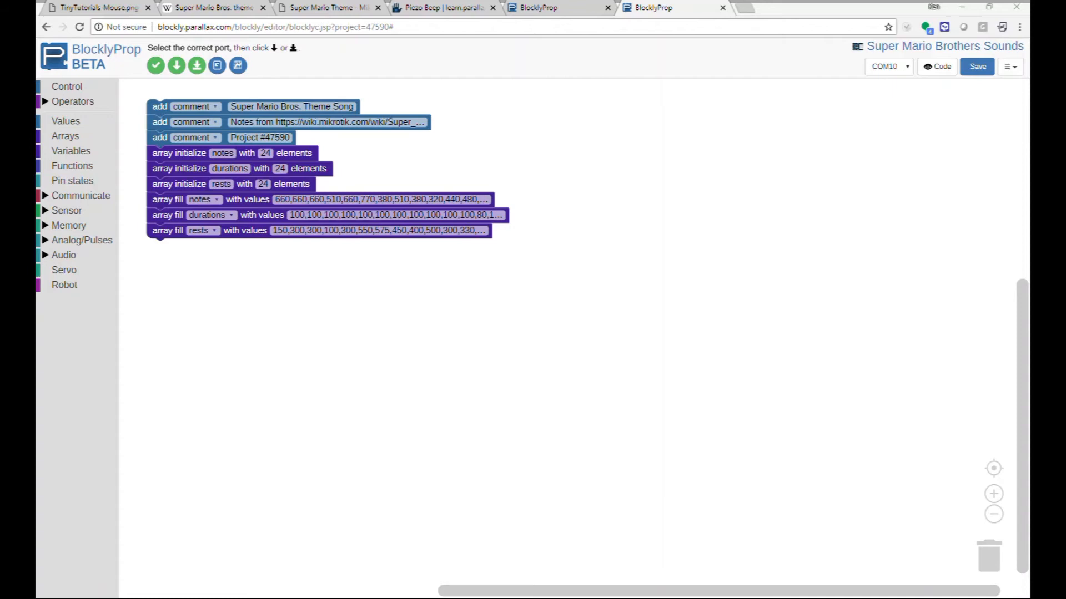
mouse_move(156, 65)
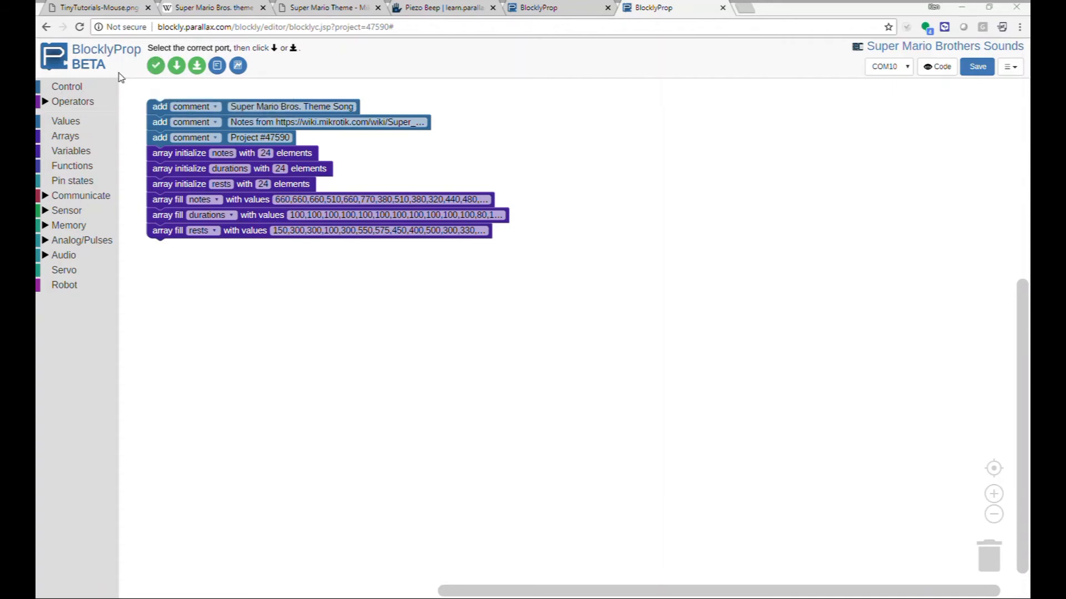
Add a repeat item 1-to-24 loop holding Frequency out on PIN 27.
click(66, 86)
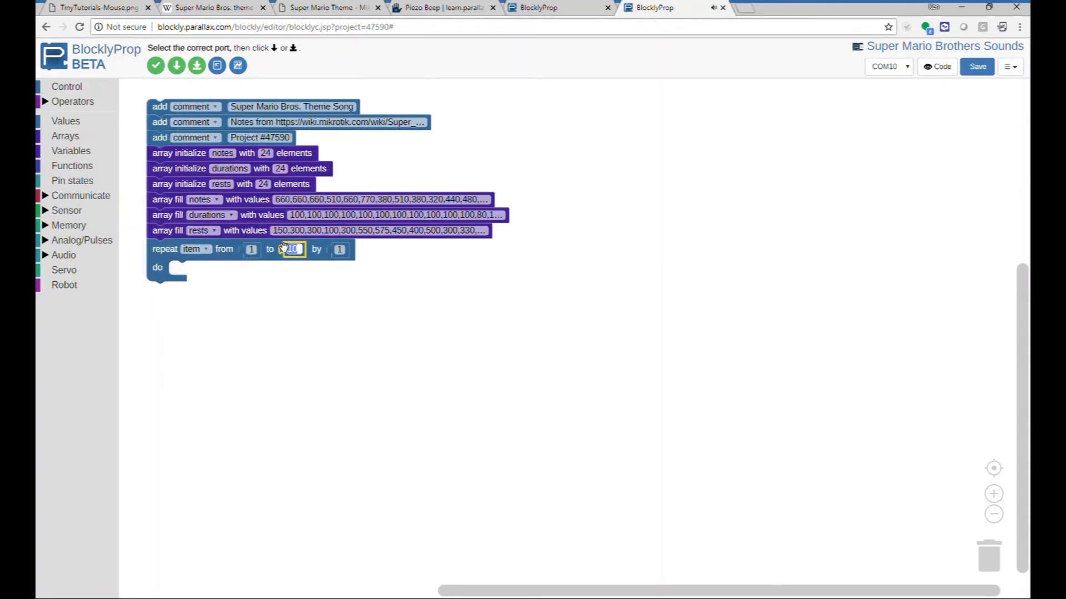
text(24)
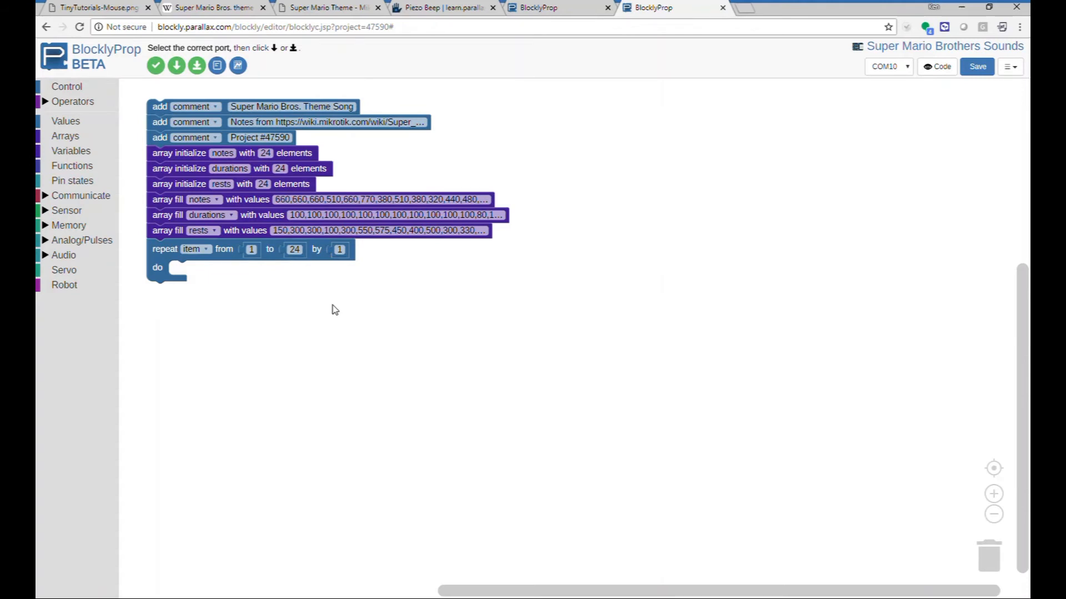
click(64, 255)
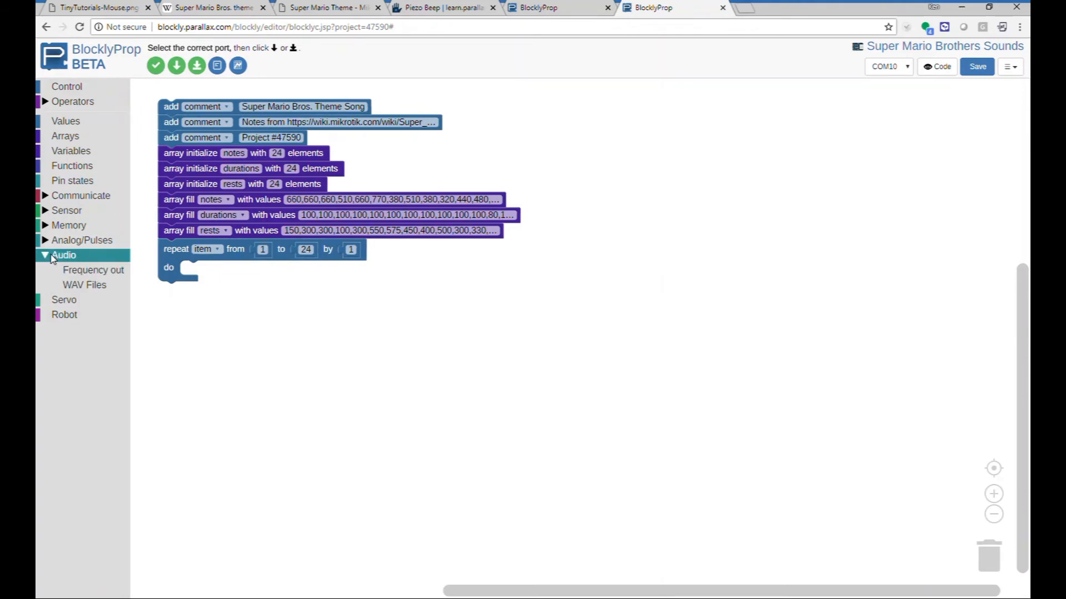
click(93, 269)
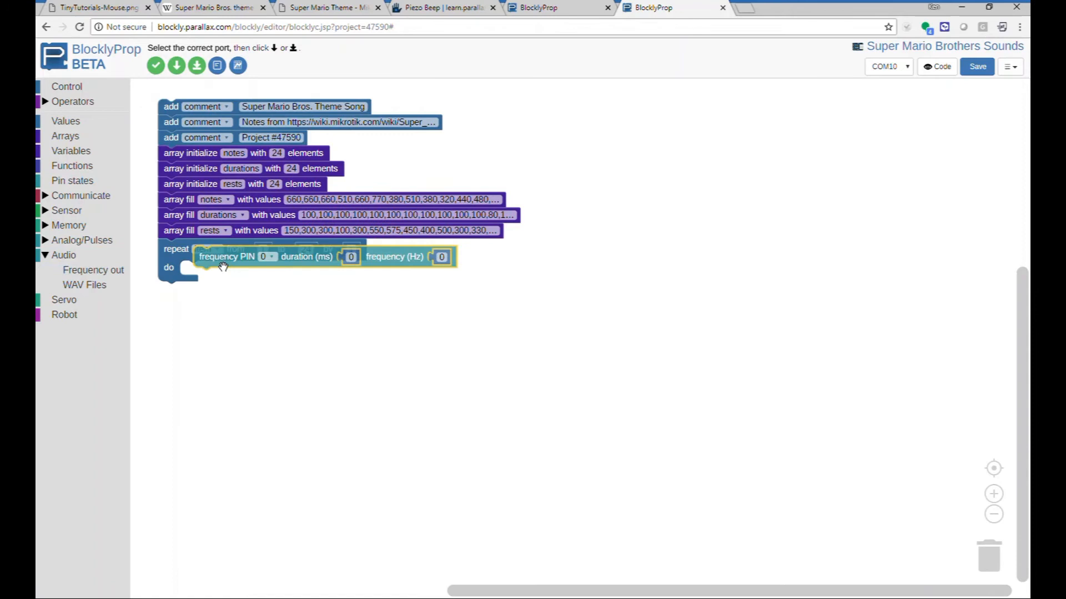
click(266, 256)
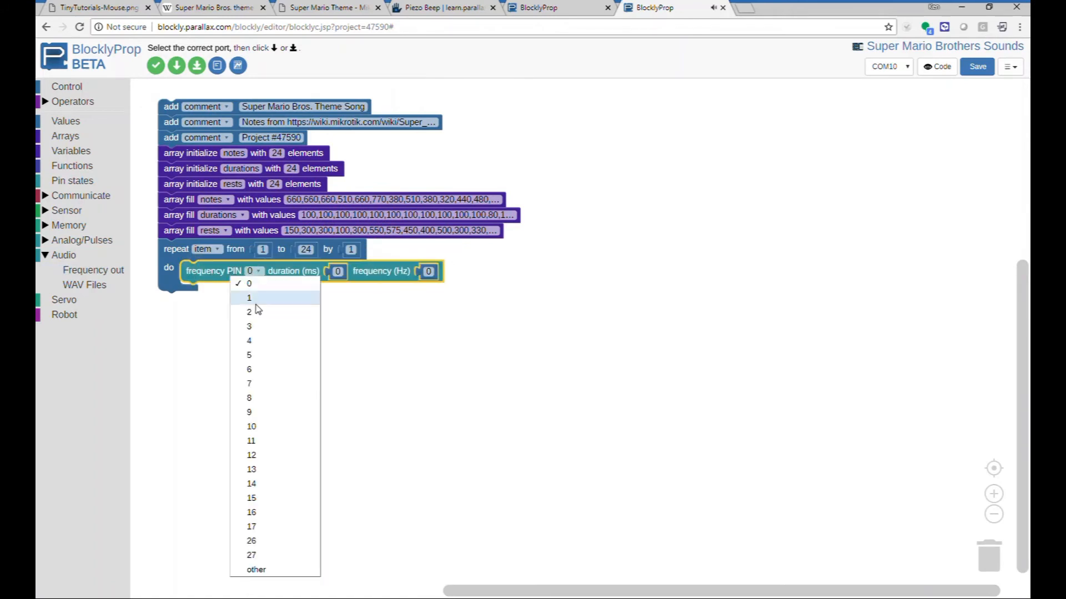
click(252, 555)
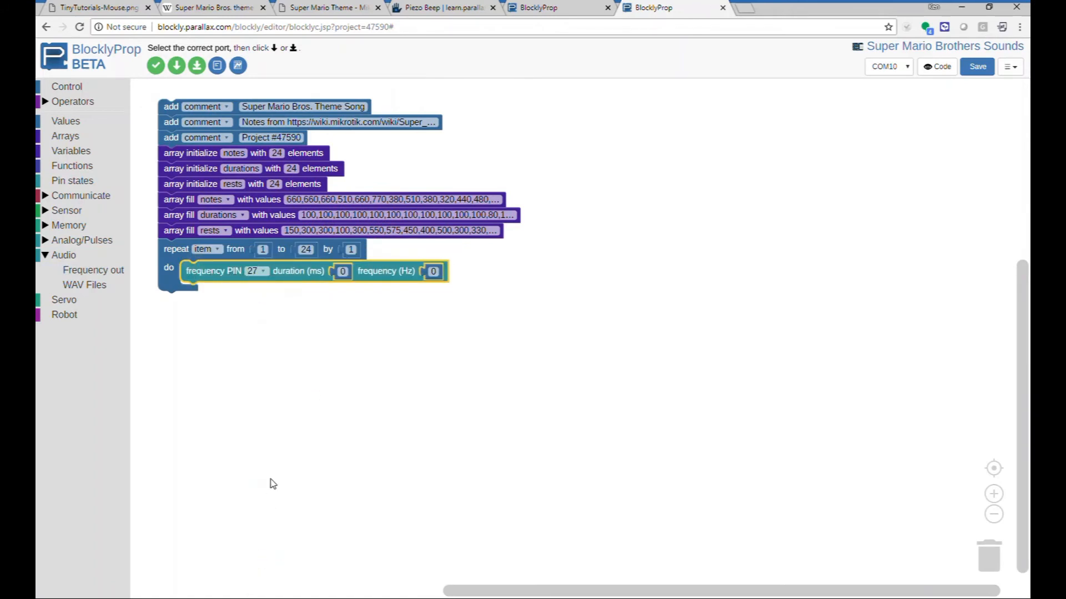
mouse_move(333, 273)
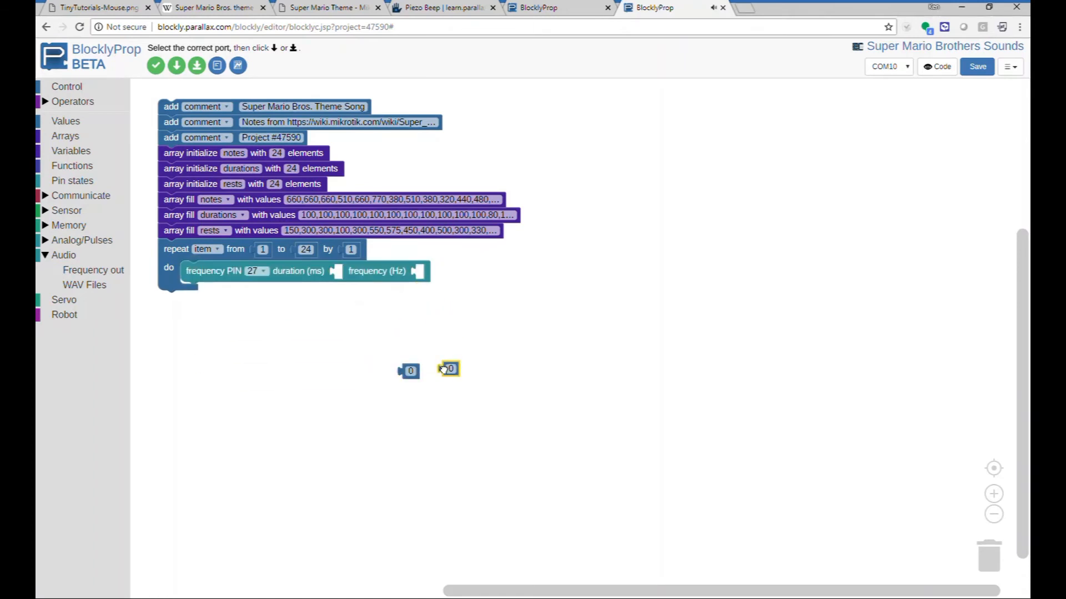
Feed the tone's duration from durations and frequency from notes at element item.
click(65, 136)
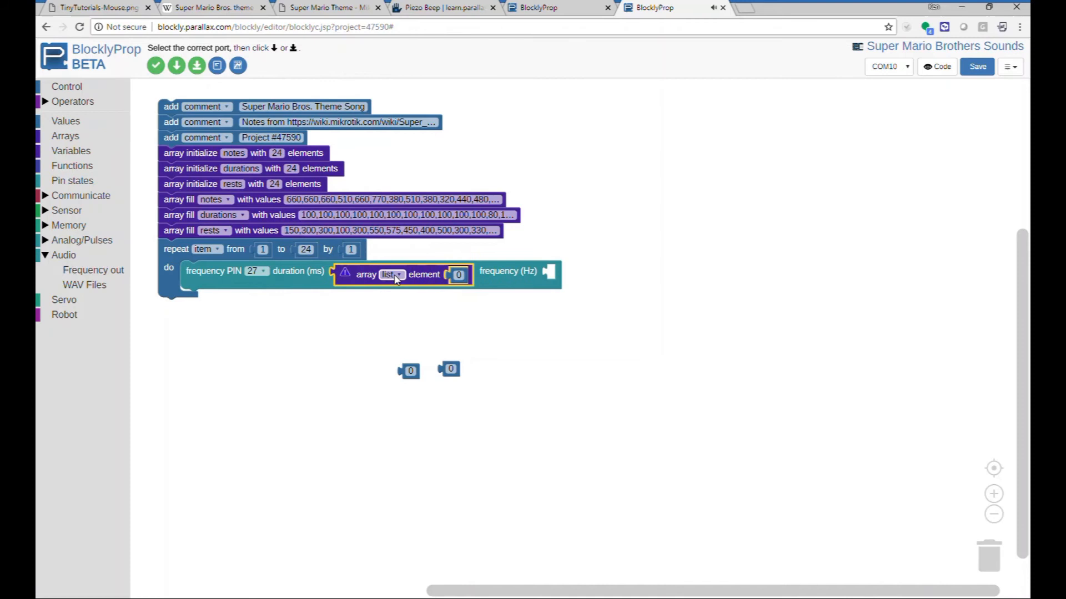
click(390, 275)
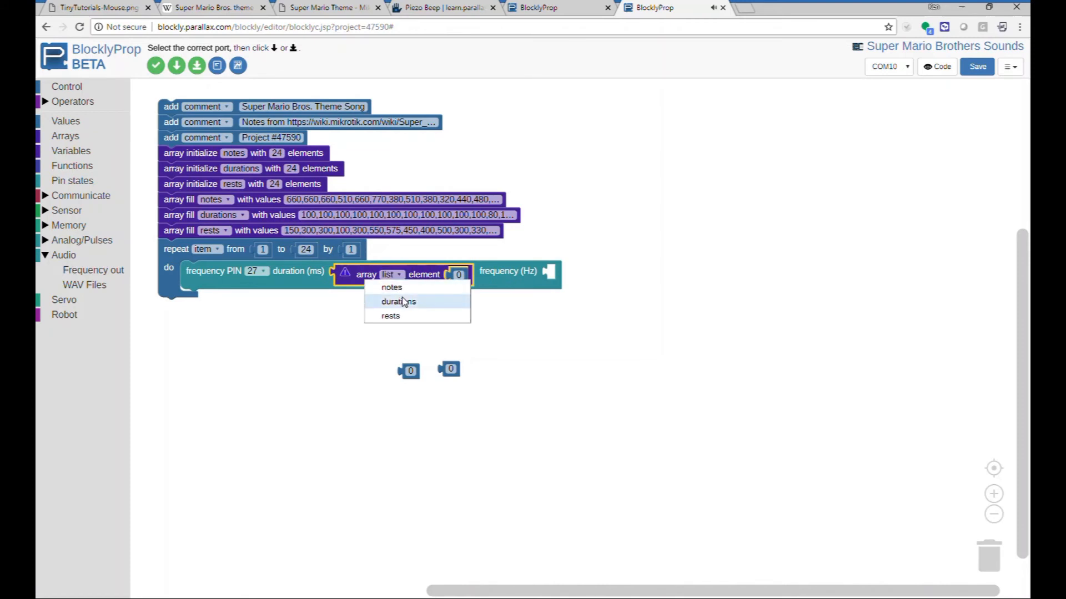
click(399, 301)
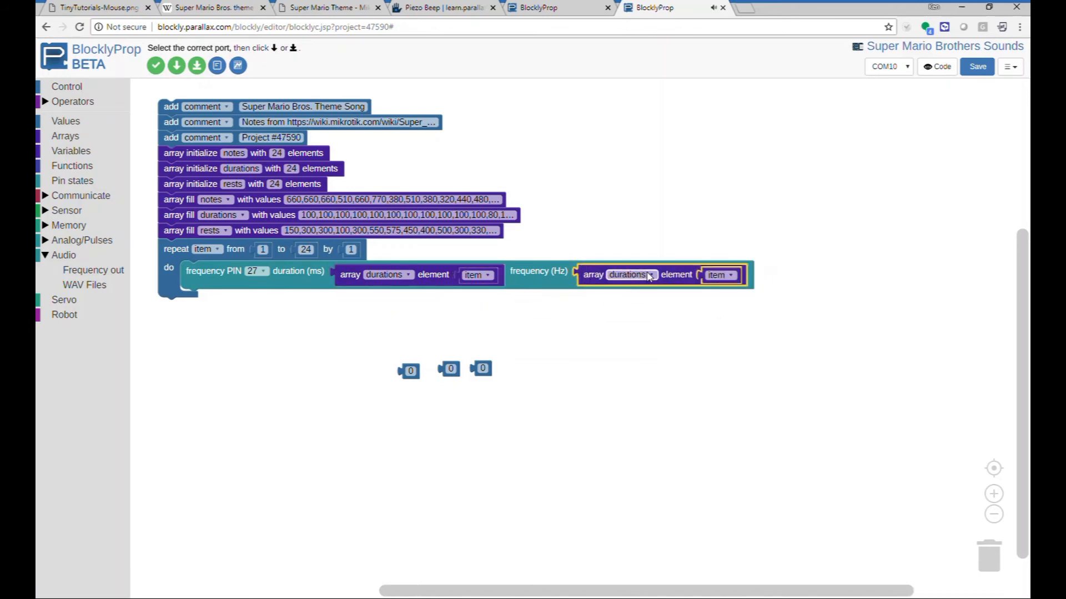
click(626, 275)
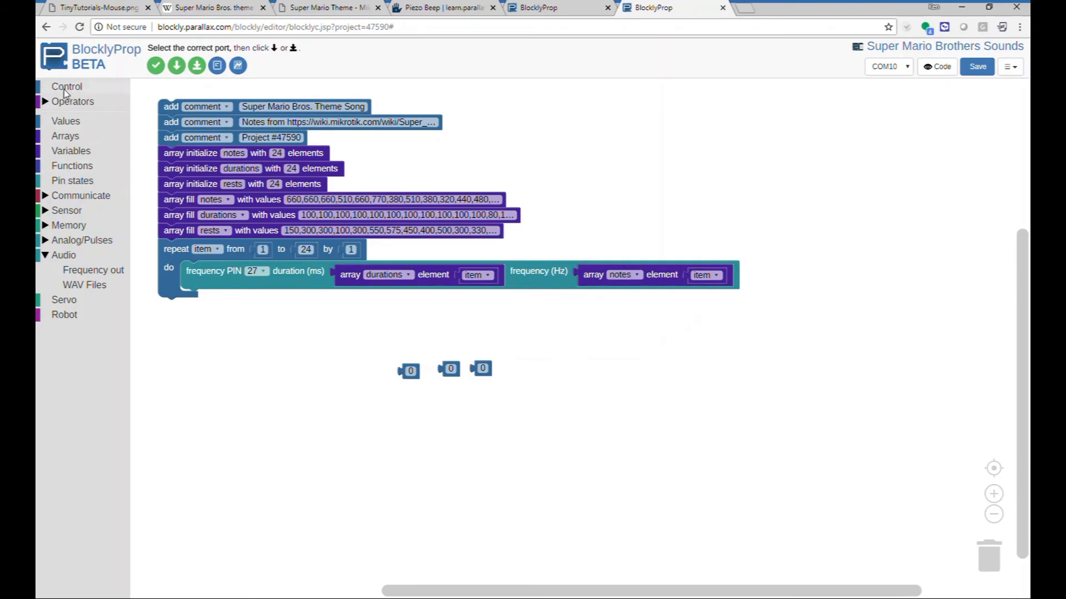
Add a pause reading rests at element item, then load the program into RAM.
click(66, 87)
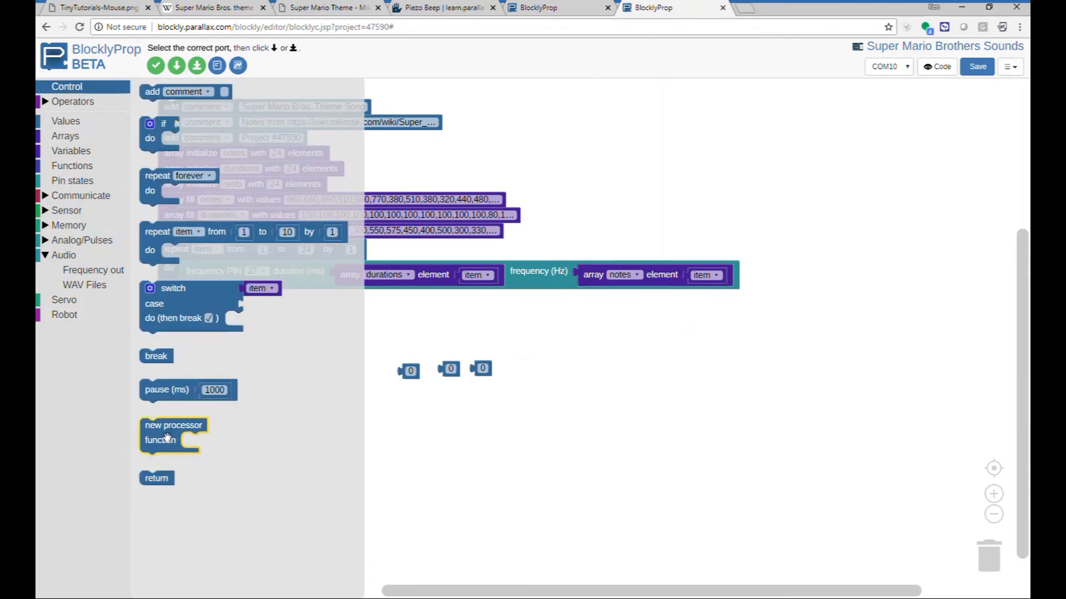
click(66, 86)
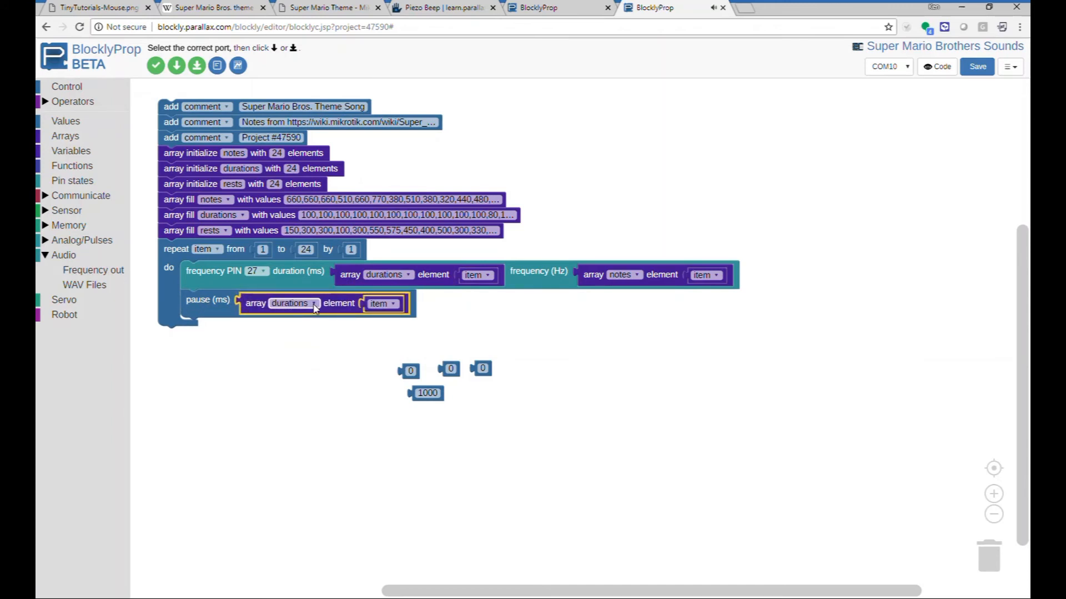
click(293, 303)
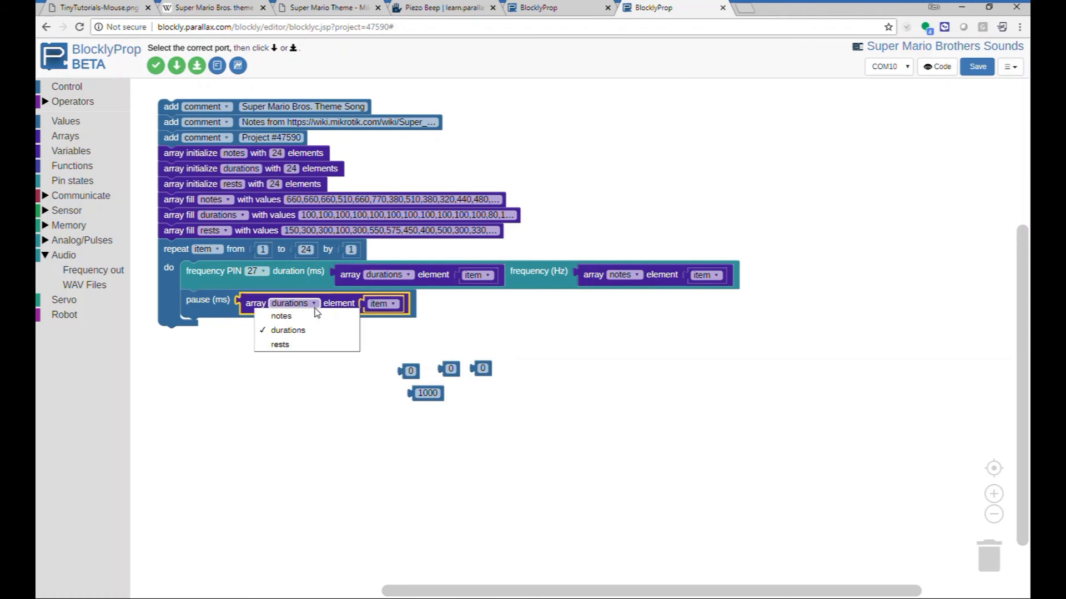
click(279, 345)
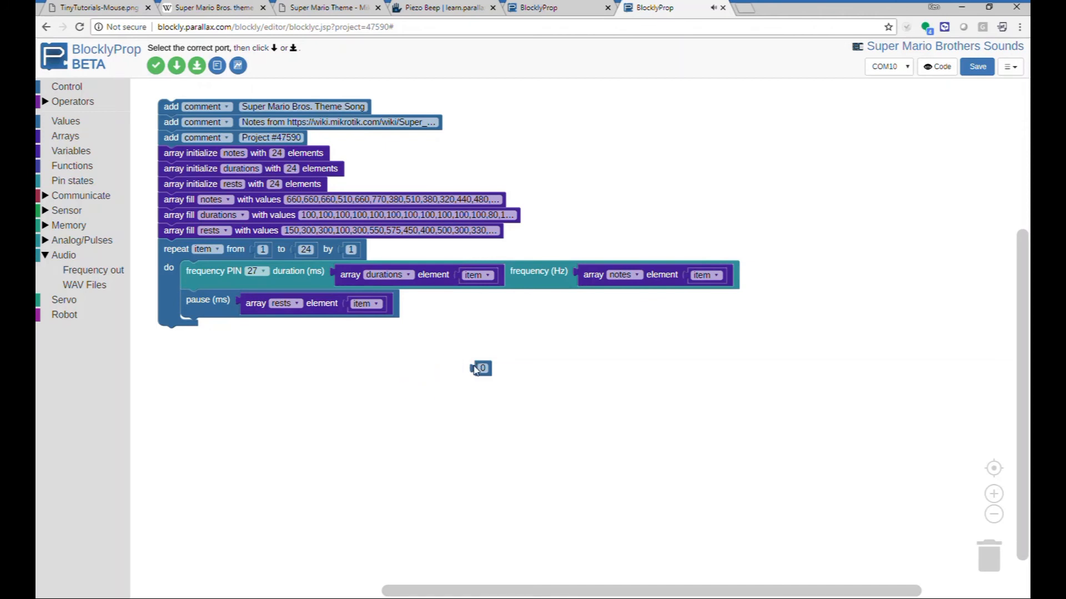
mouse_move(474, 364)
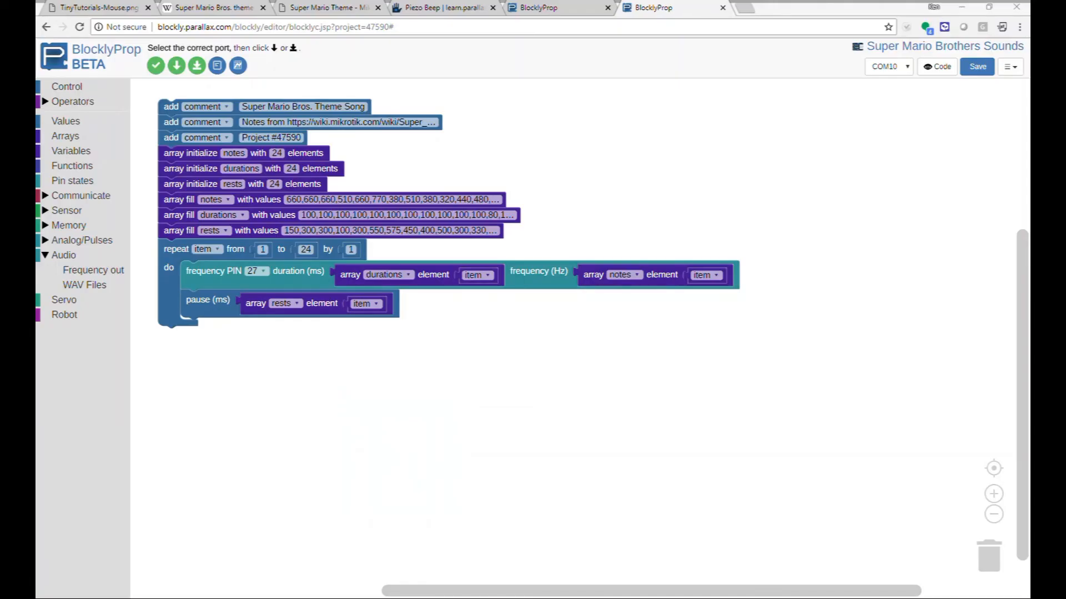
click(176, 66)
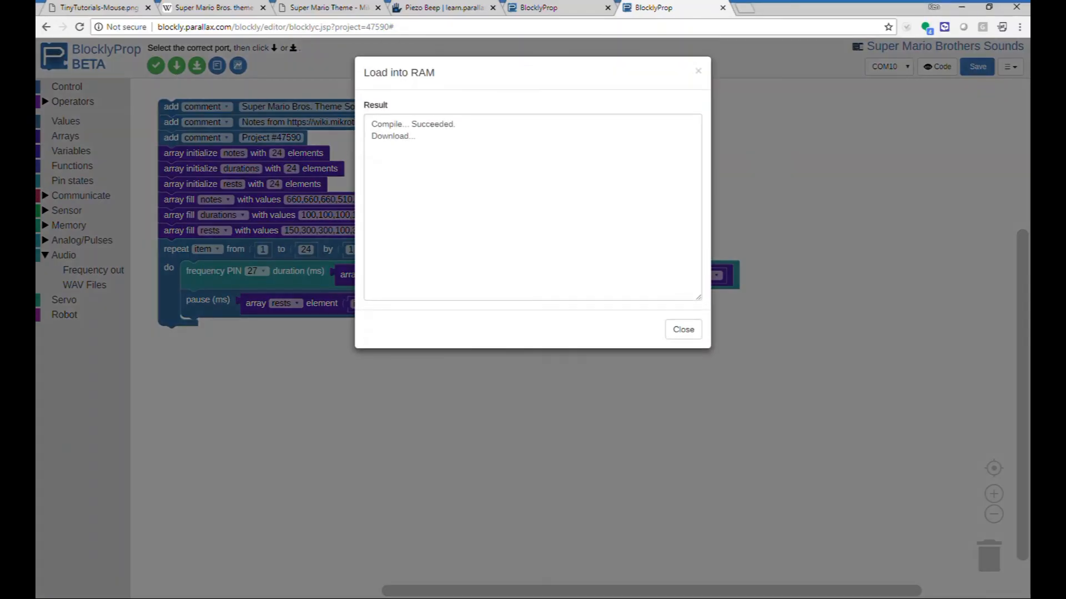